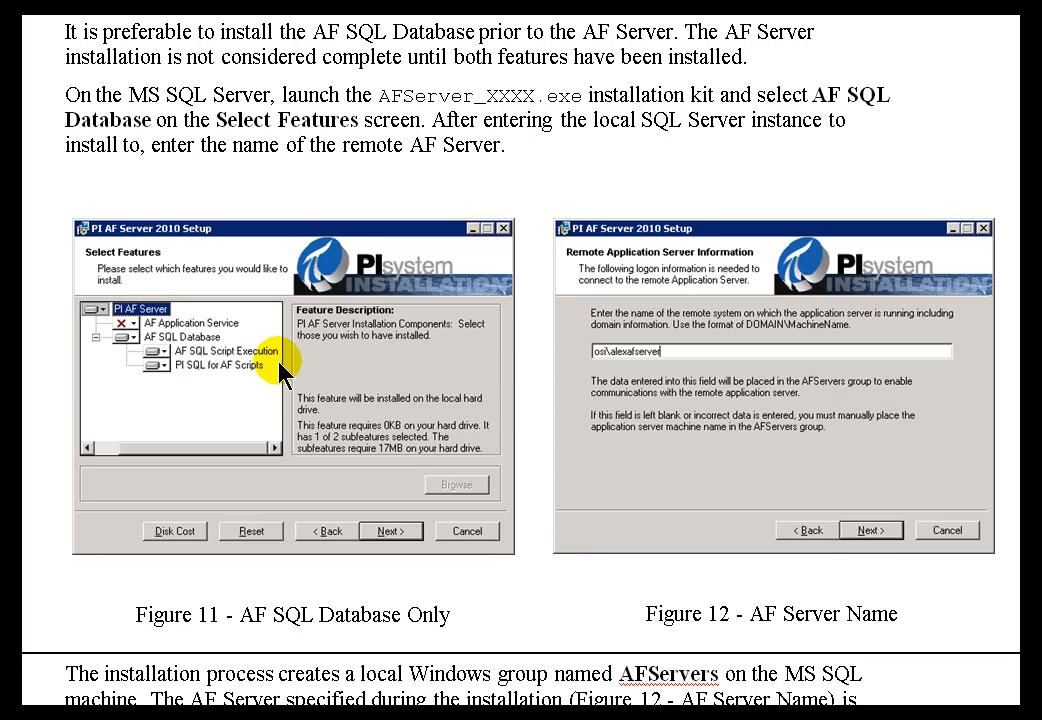
mouse_move(280, 364)
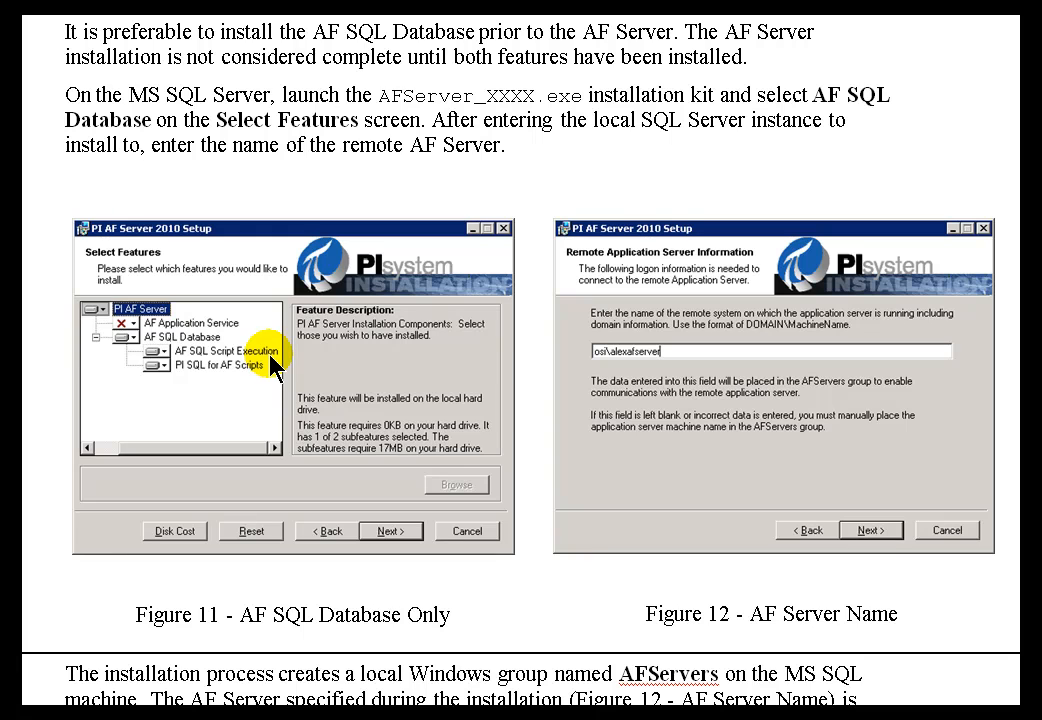
mouse_move(504, 624)
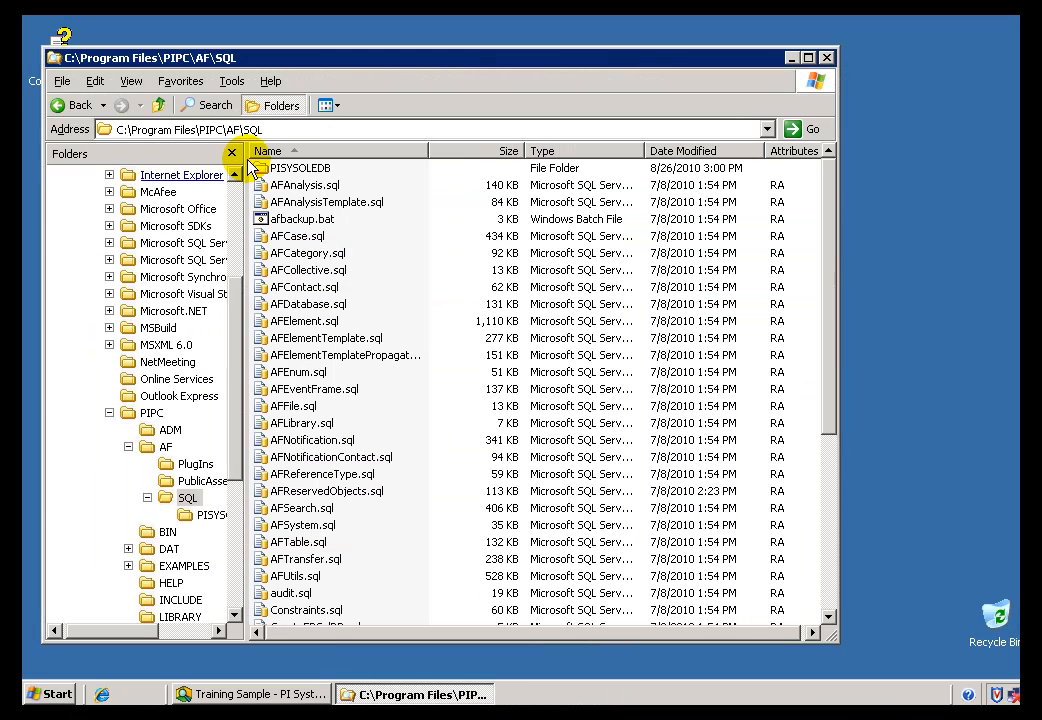
mouse_move(210, 136)
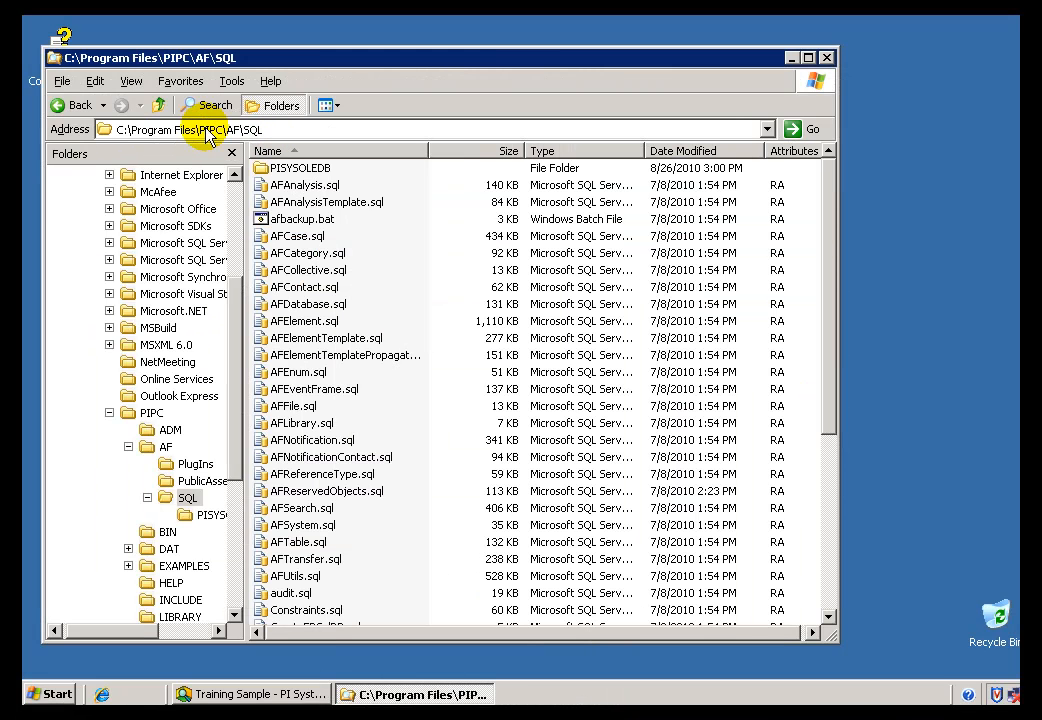
mouse_move(260, 136)
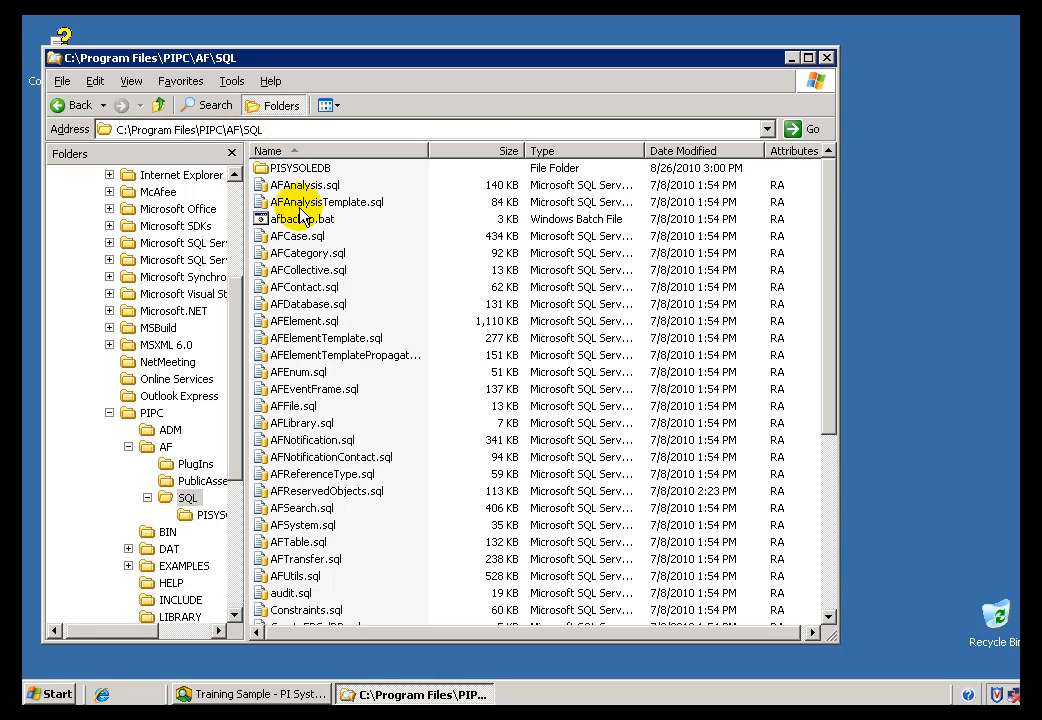
mouse_move(818, 578)
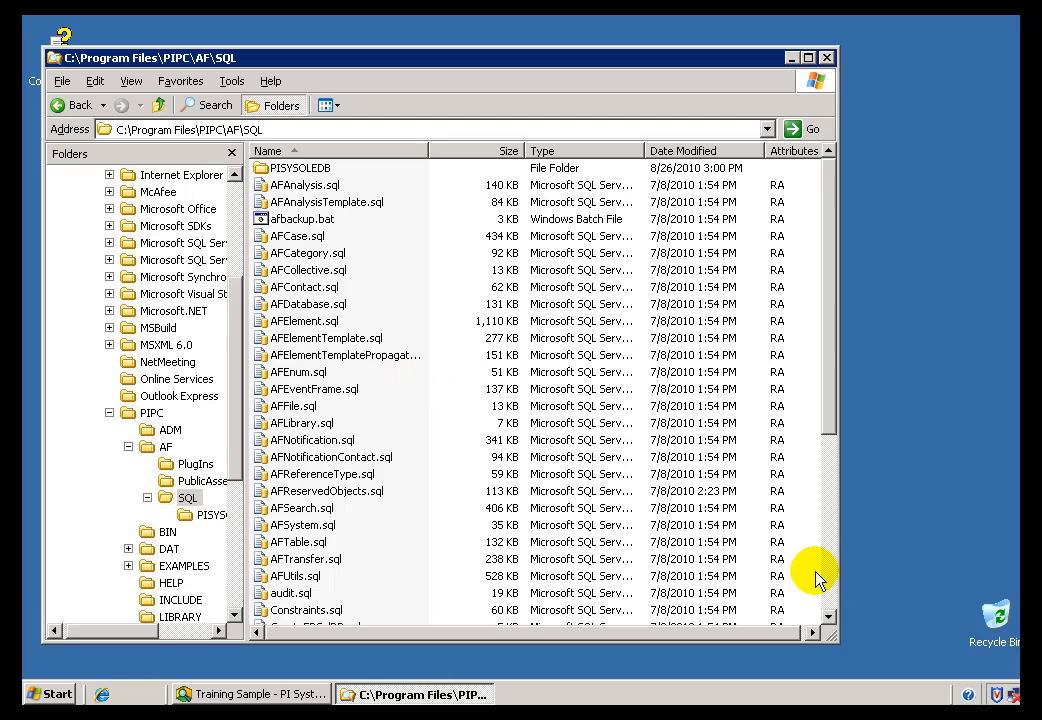
Step: View GO.BAT in Notepad briefly, then return to the guide's Figures 19 and 20
scroll(down, 3)
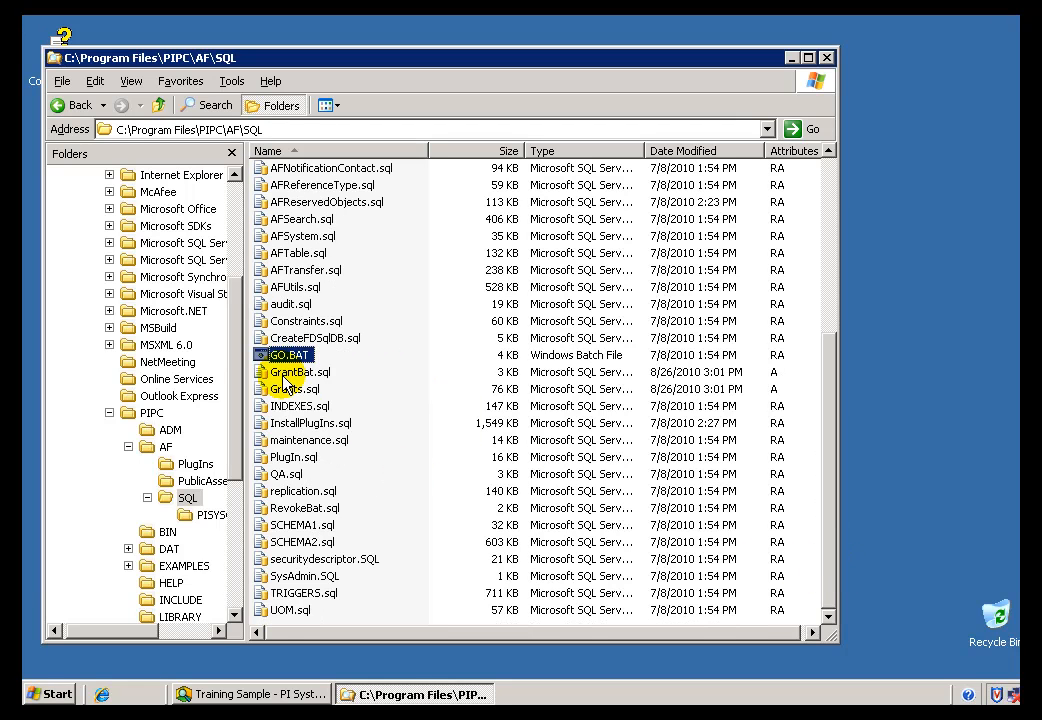
mouse_move(292, 372)
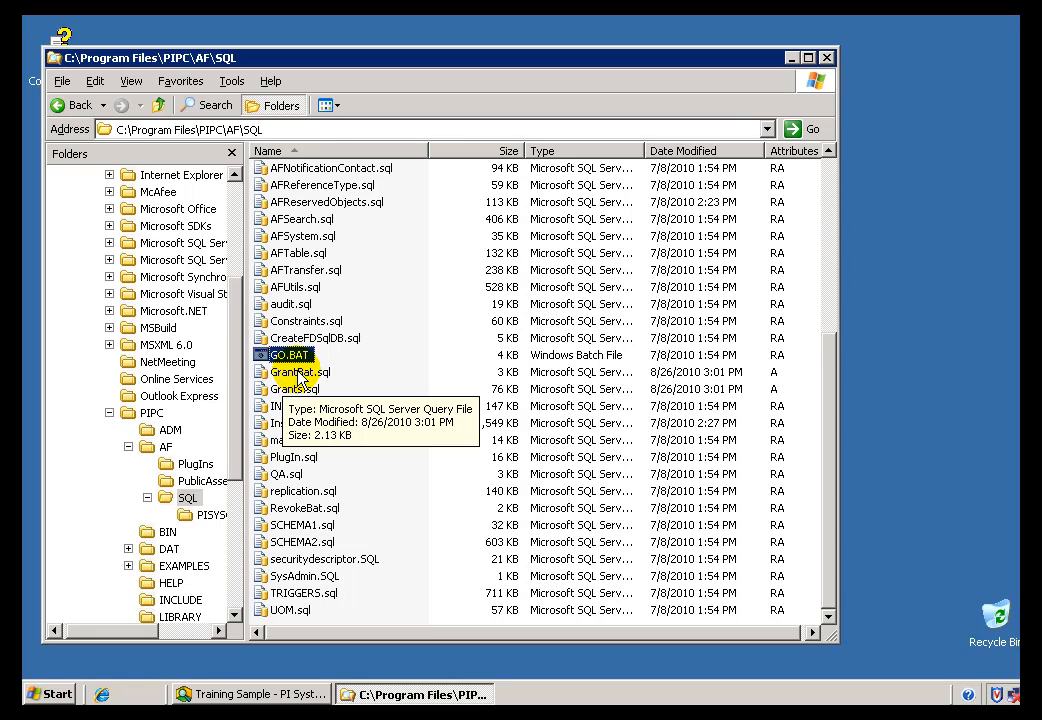
mouse_move(290, 356)
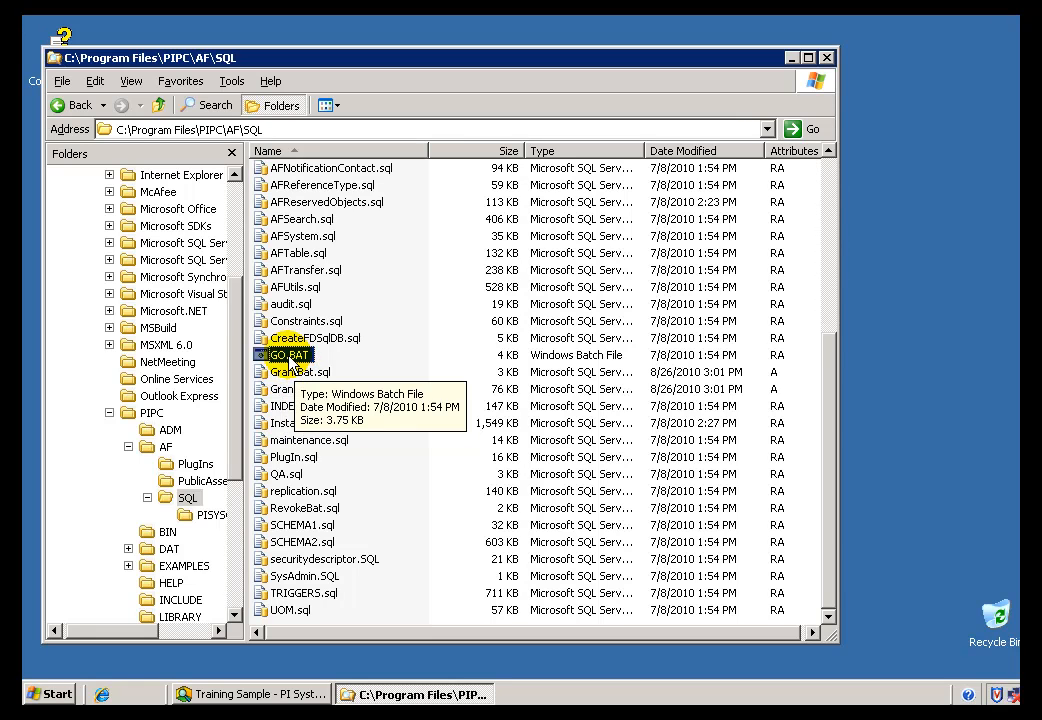
mouse_move(328, 388)
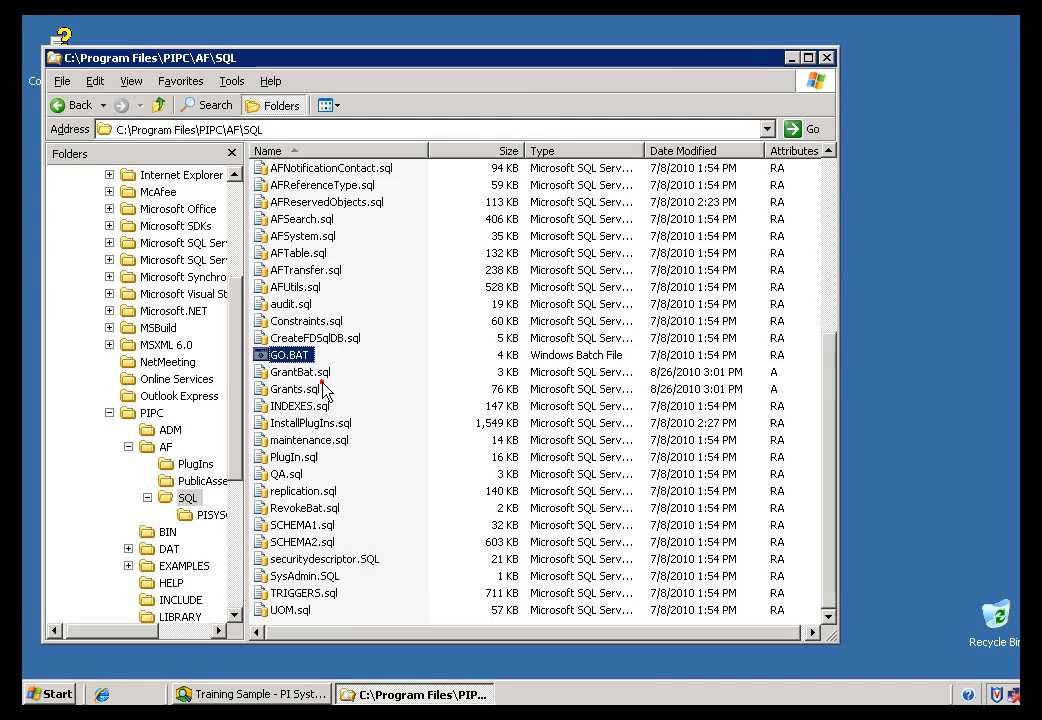
double_click(284, 354)
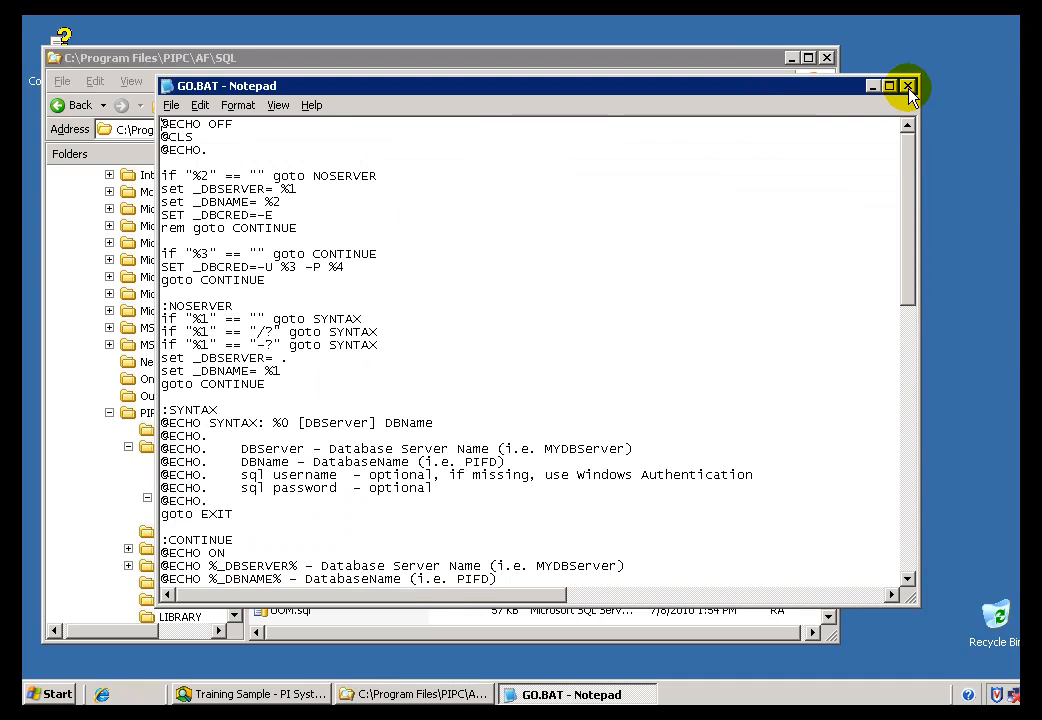
click(906, 86)
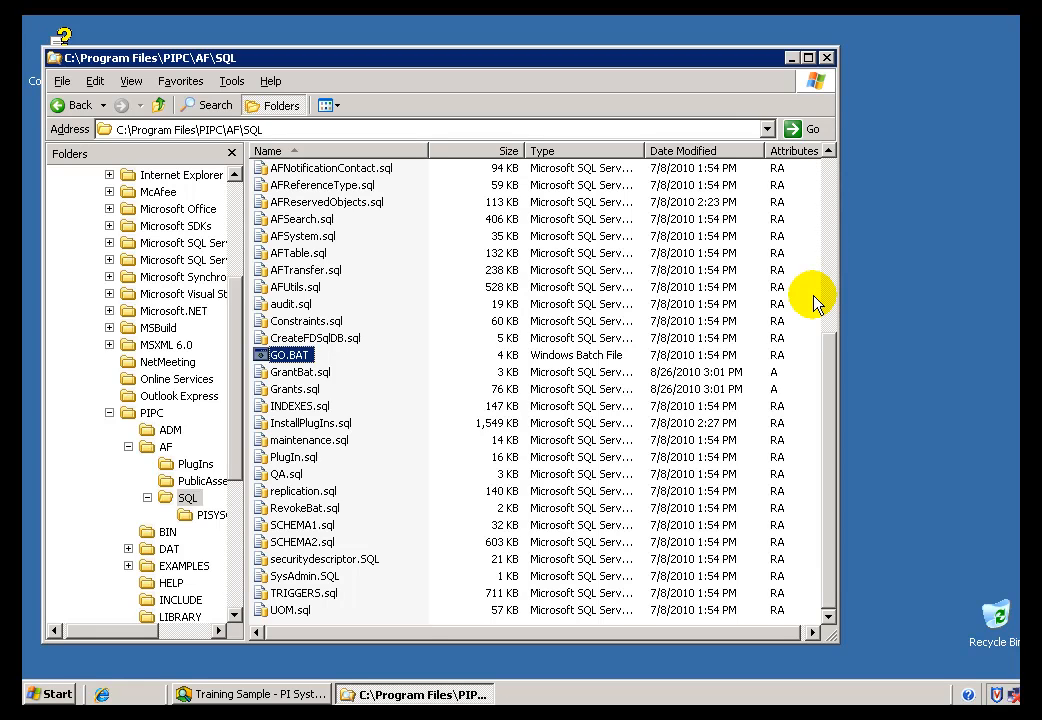
mouse_move(256, 400)
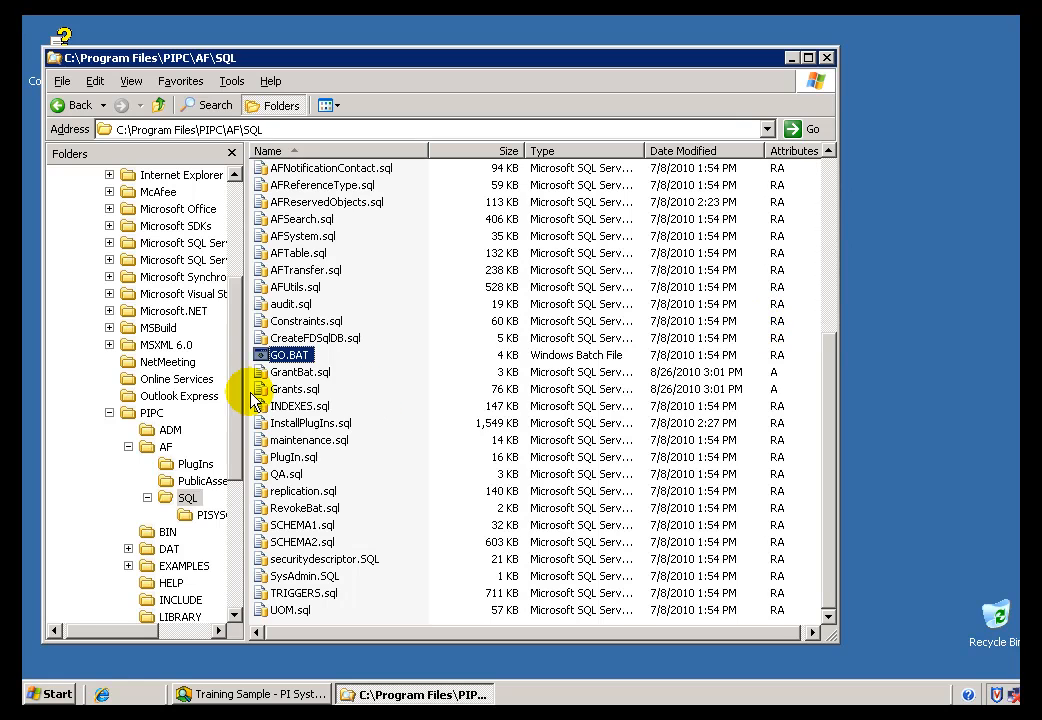
mouse_move(288, 356)
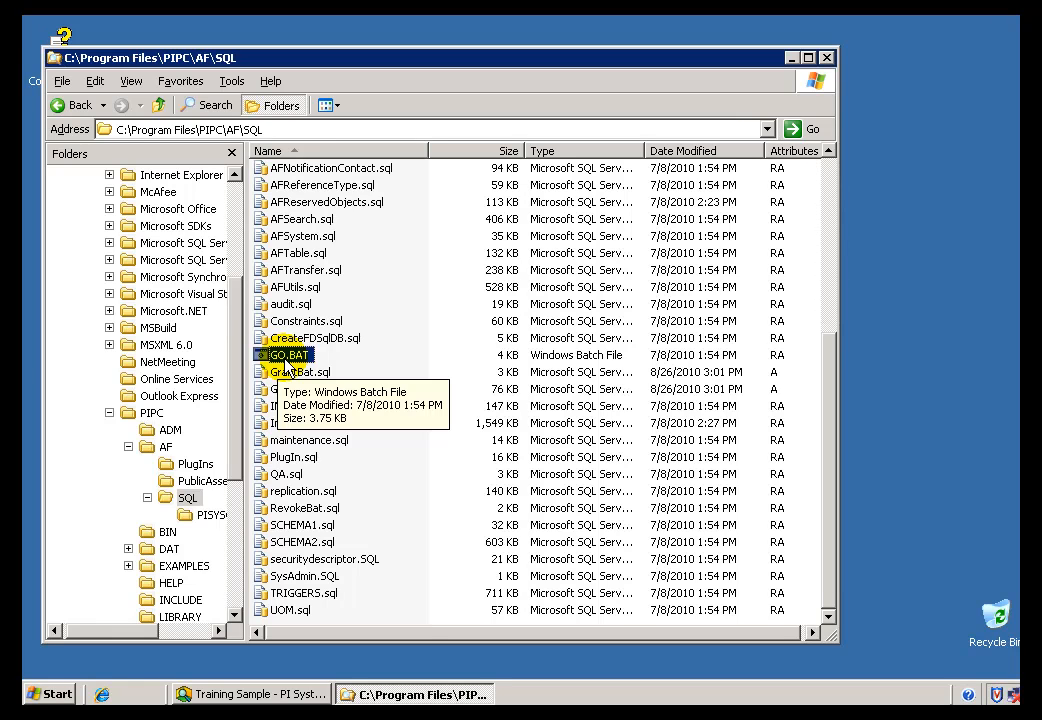
mouse_move(258, 472)
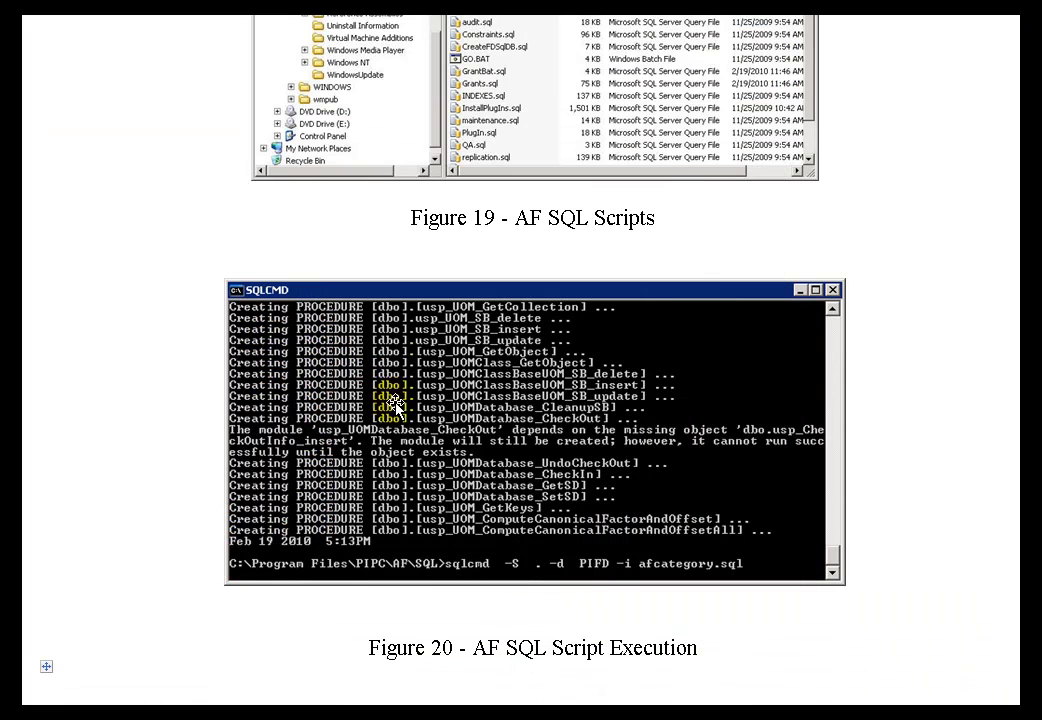
mouse_move(752, 620)
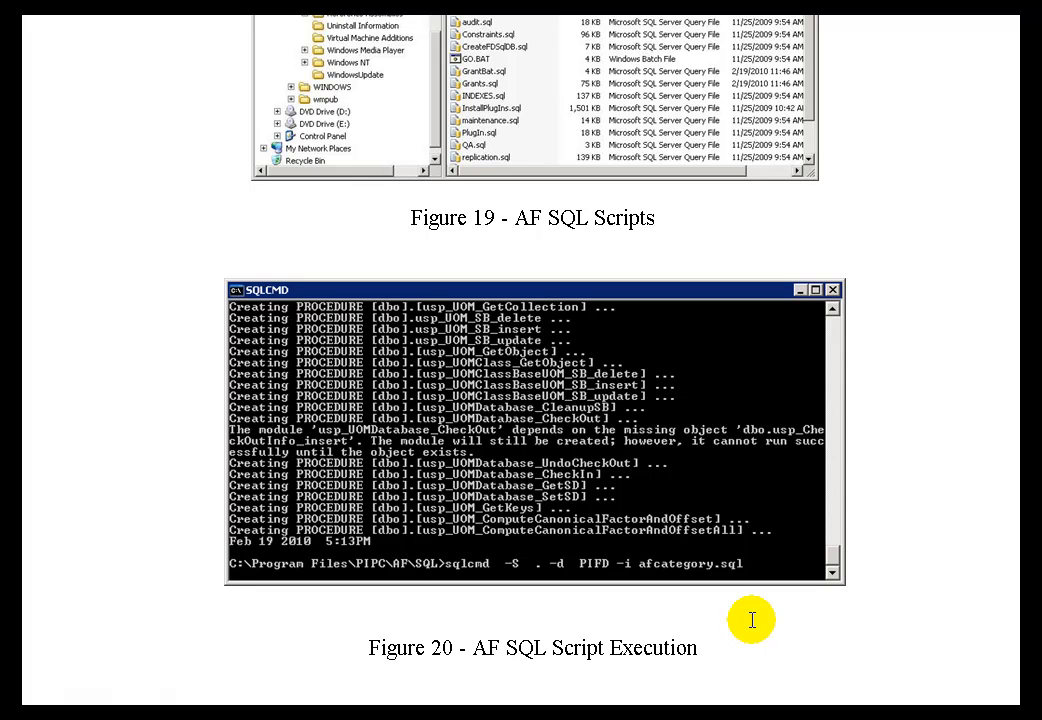